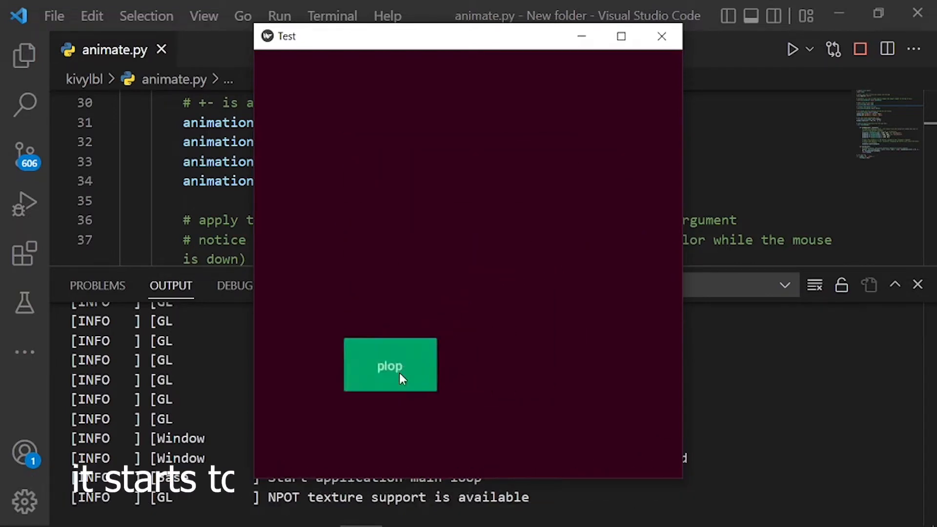
Step: Trigger the plop button's animation in the Test window, normal size and maximized
click(389, 365)
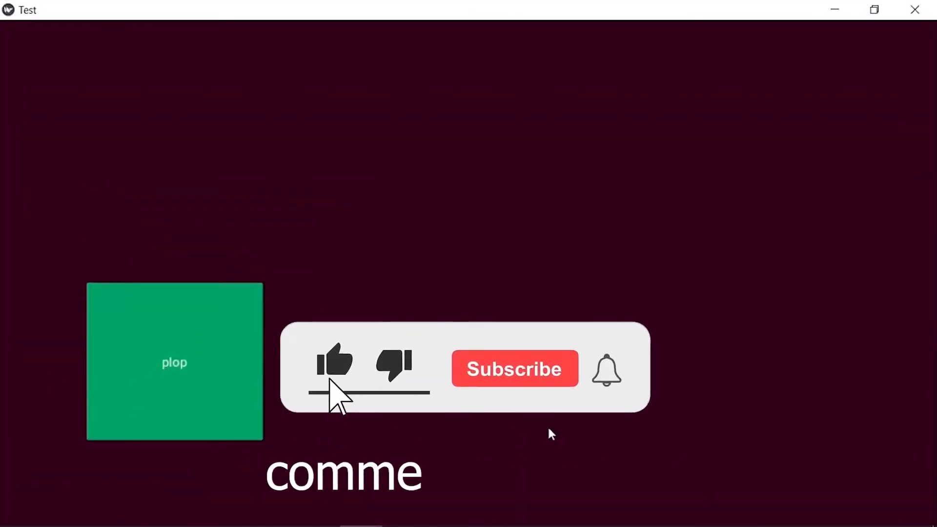
click(514, 368)
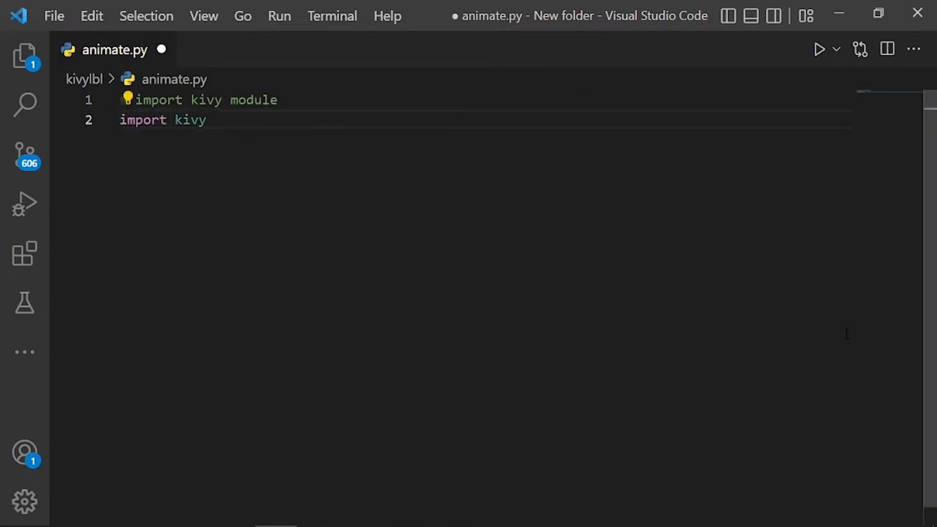
Step: Add comments explaining animation, the kivy 1.0.7 requirement, and imports of Animation and App
text(# below this kivy version you cannot use)
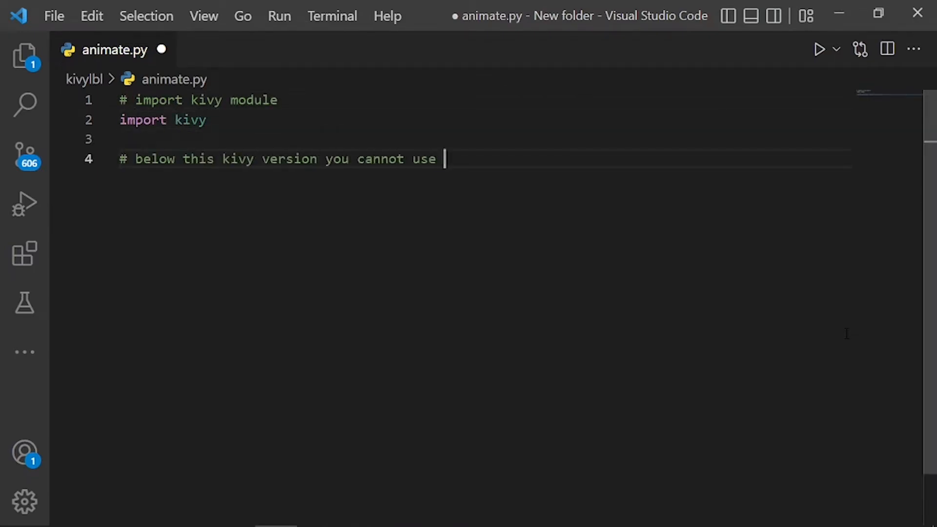
text(the app)
text(#)
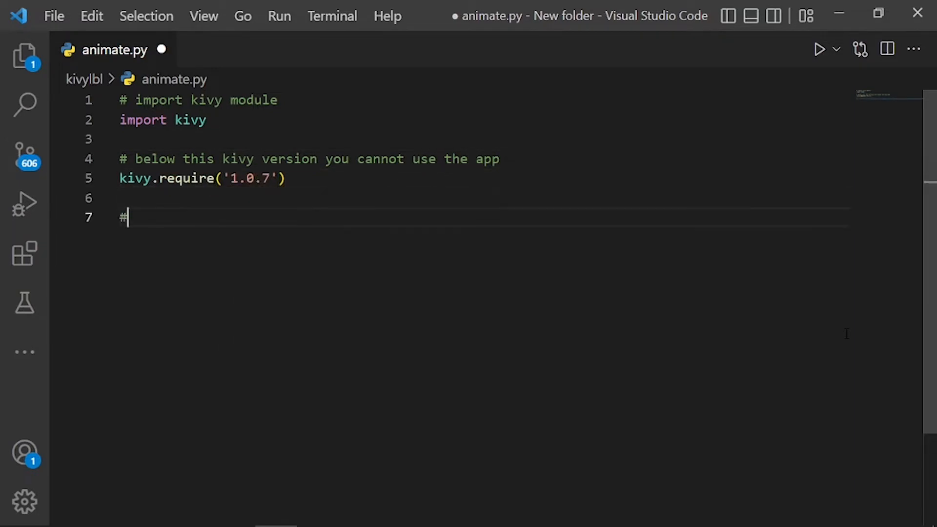
text(animation is a way)
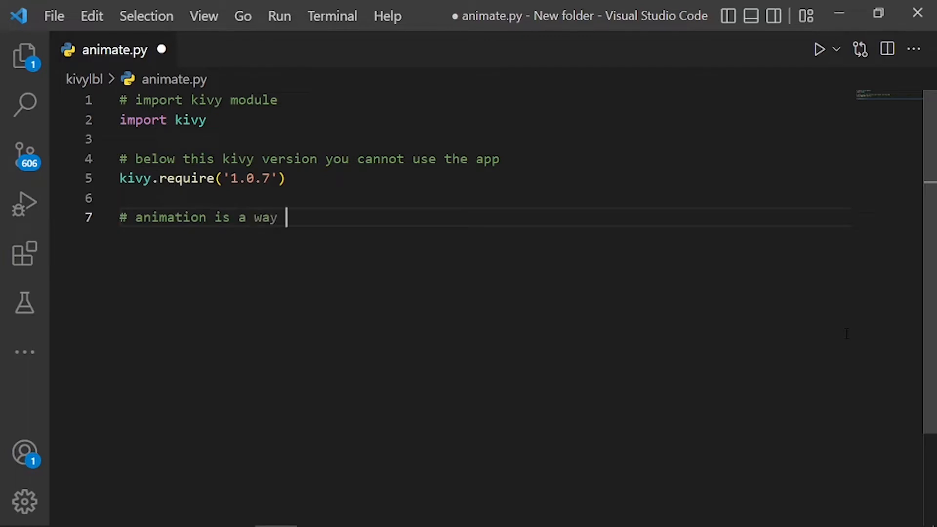
text(to make figures,)
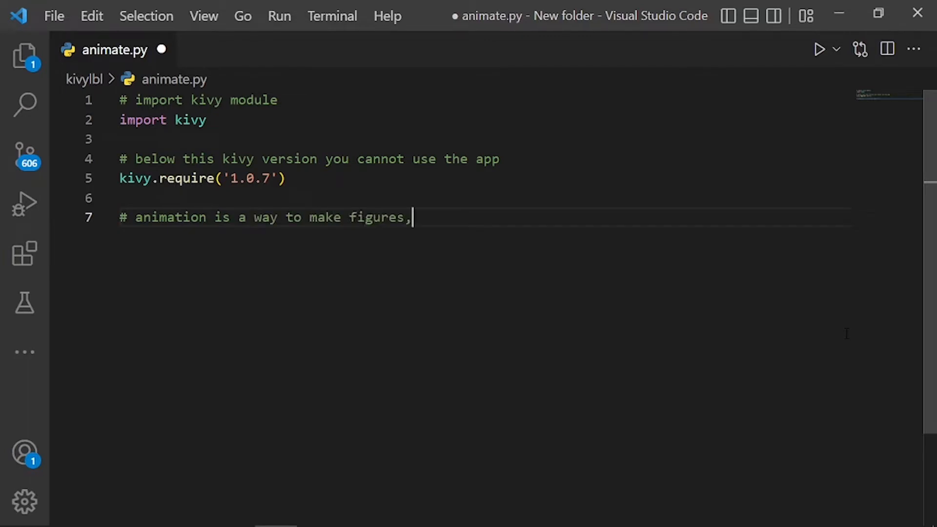
text(images and widgets ape)
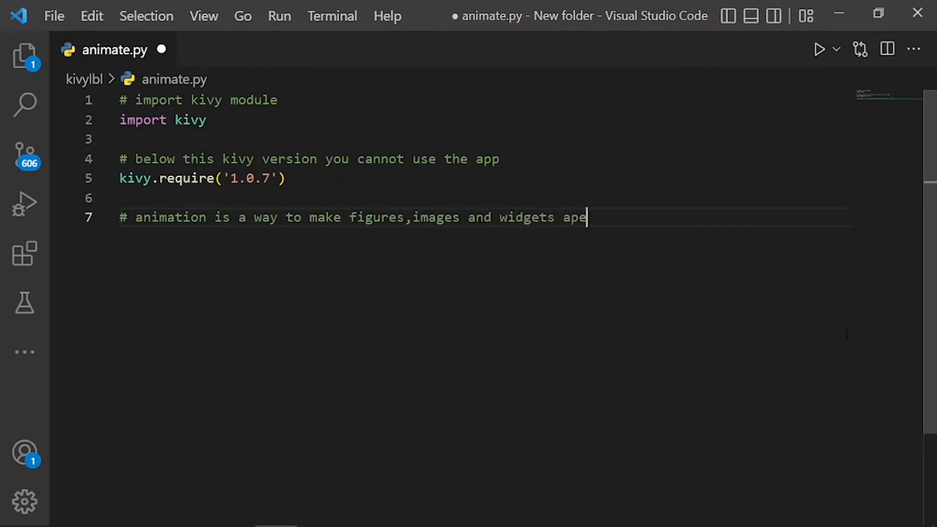
text(ar as moving in kivy)
text(from kivy.ani)
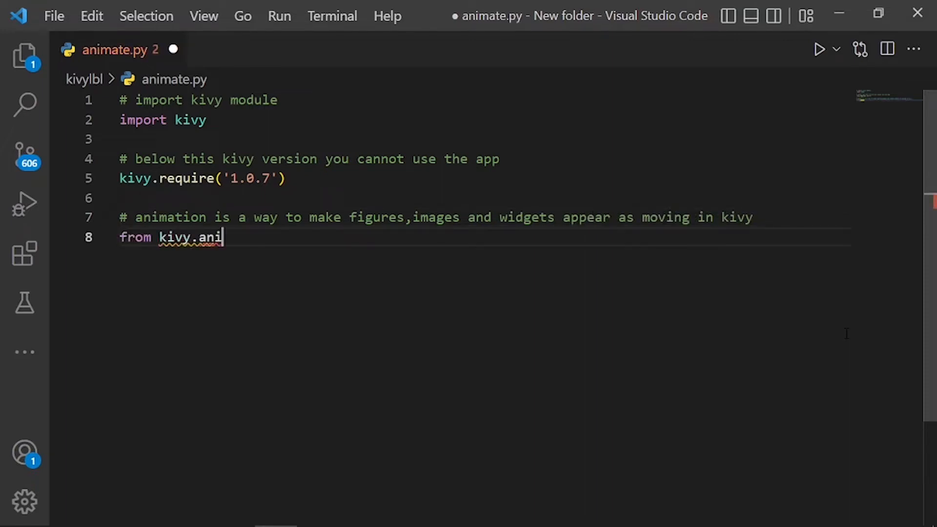
text(mation import Animation)
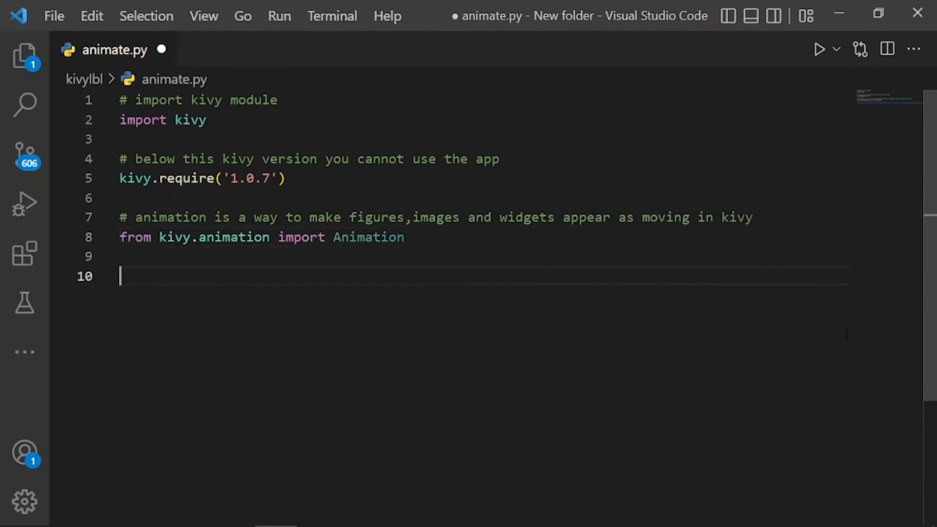
text(# base class of your app)
text(from)
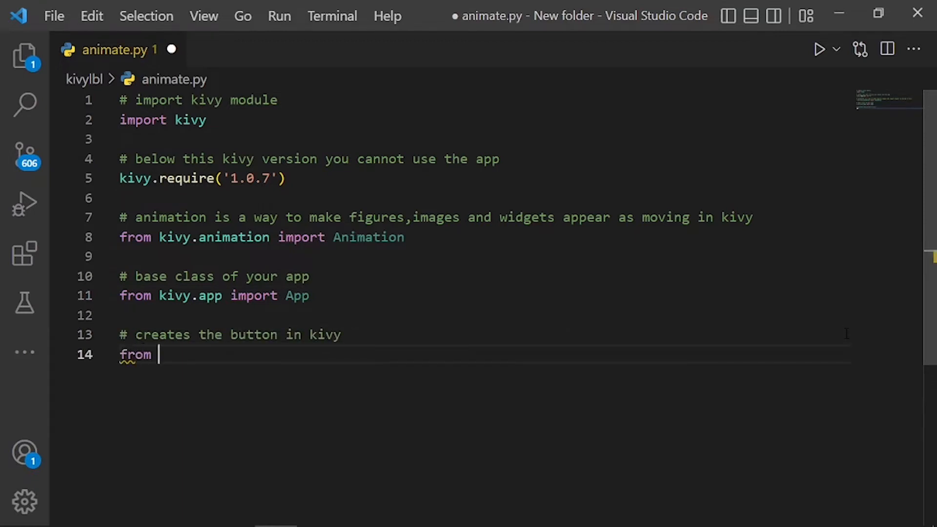
Step: Import Button and Config and set the graphics width and height to '500' via Config.set
text(kivy.uix.button import Button)
text(# to change)
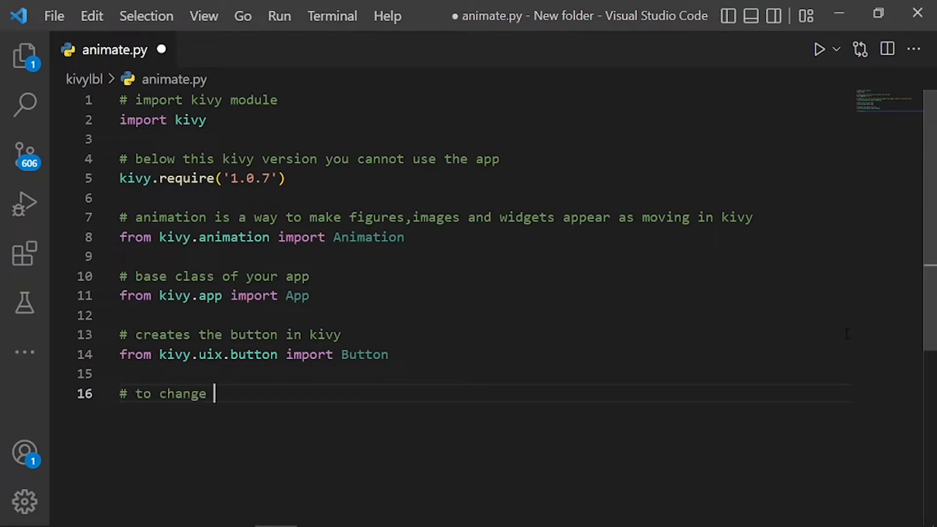
text(the kivy default)
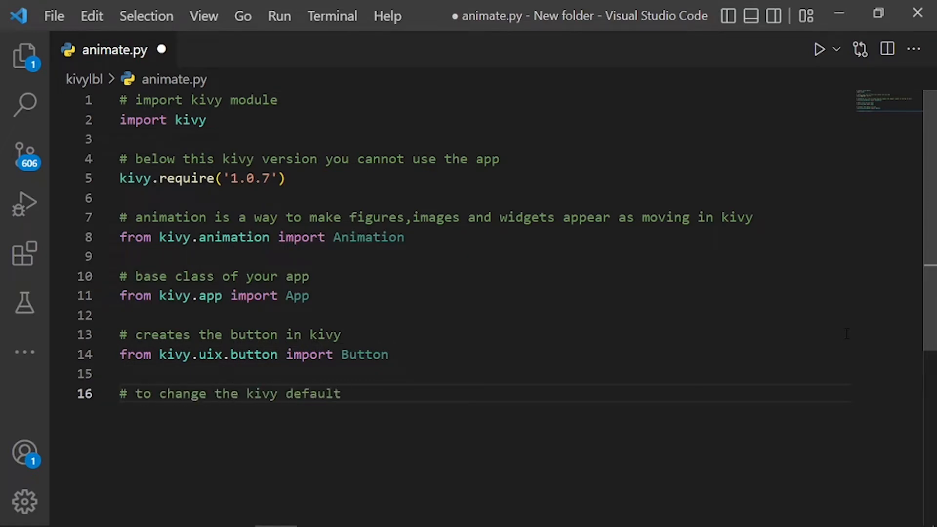
text(setting we)
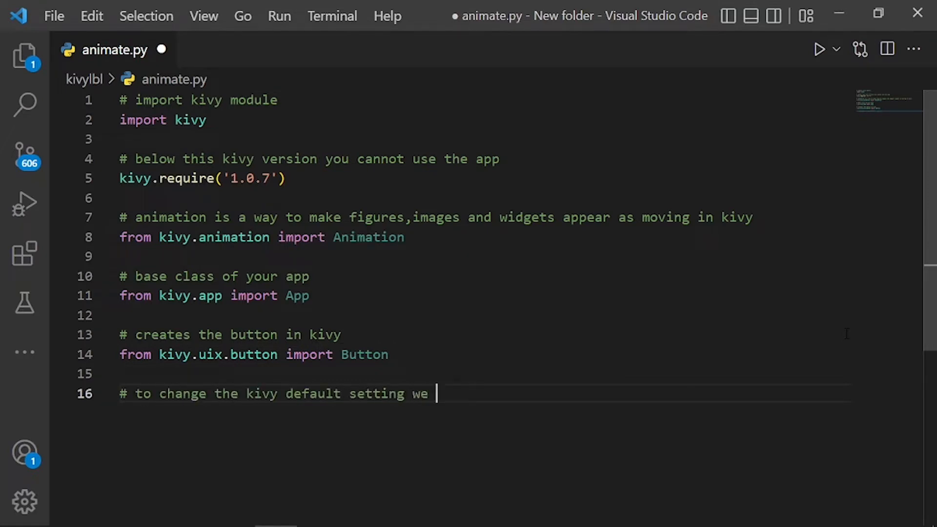
text(use config)
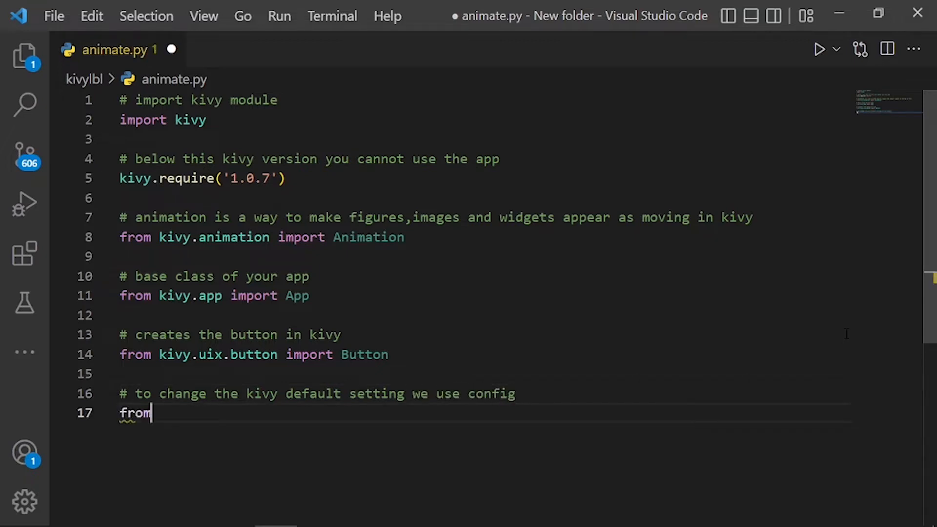
text(kivy.config import Config)
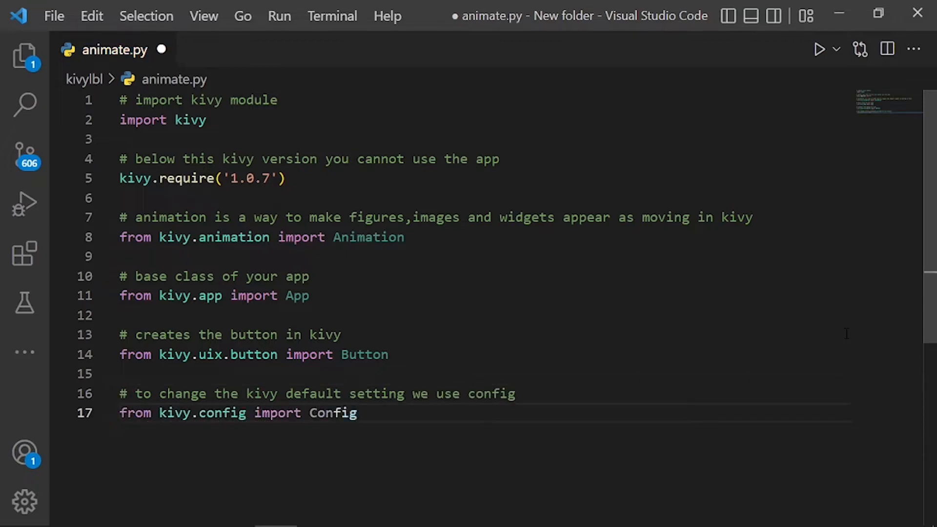
text(Config.set)
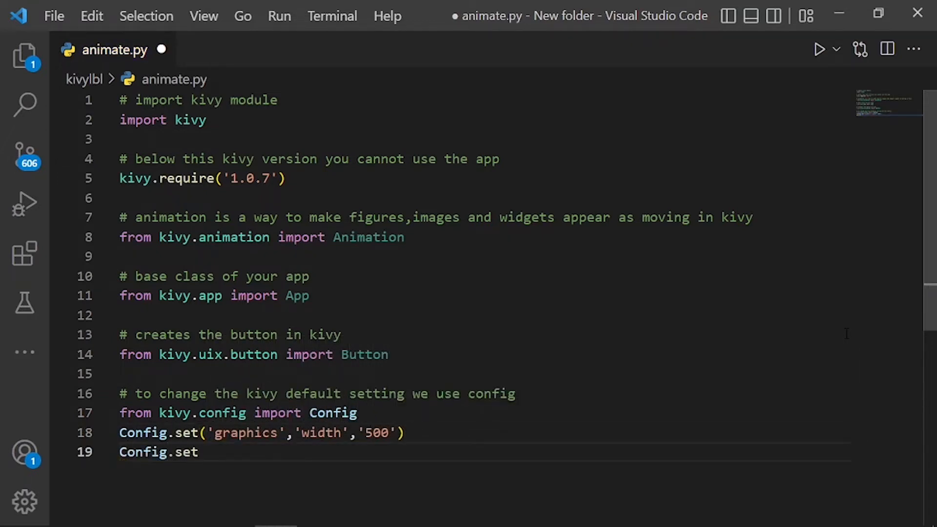
text(('graphics','height','500)
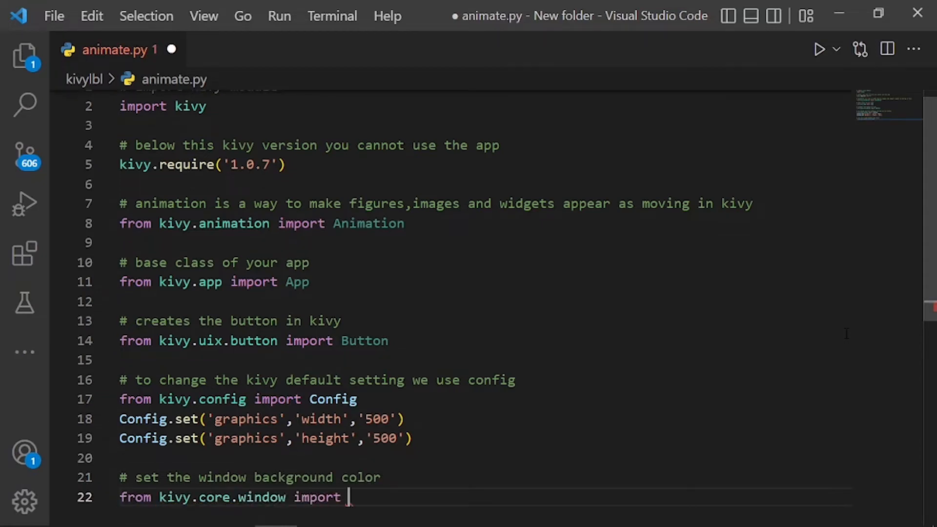
Step: Begin the window background colour with Window.clearcolor = (0.2, 0, .1...)
text(Window)
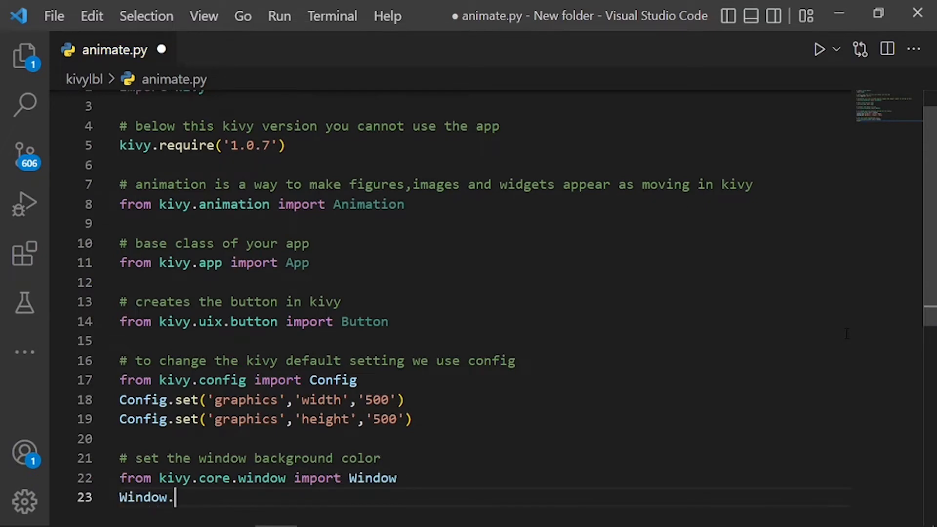
text(clearcolor = ())
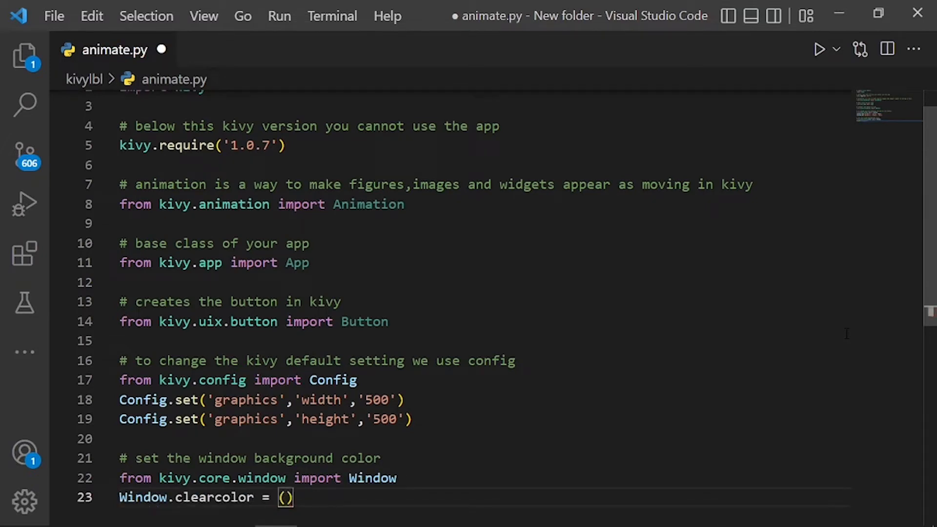
text(0.2, 0, .1, 1)
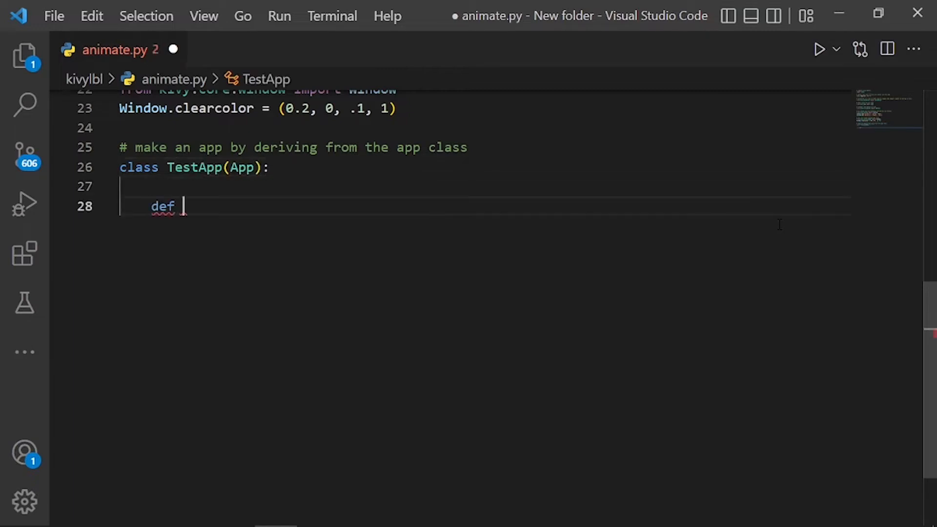
Step: Define animate(self, instance) with comments on reusable Animation objects and sequential versus parallel steps
text(animate(self, instance):)
text(# create)
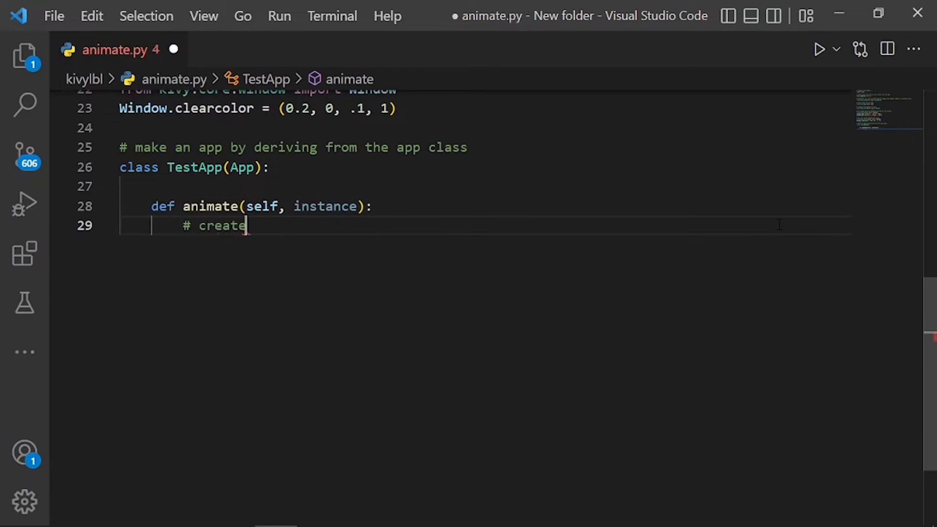
text(an animation object)
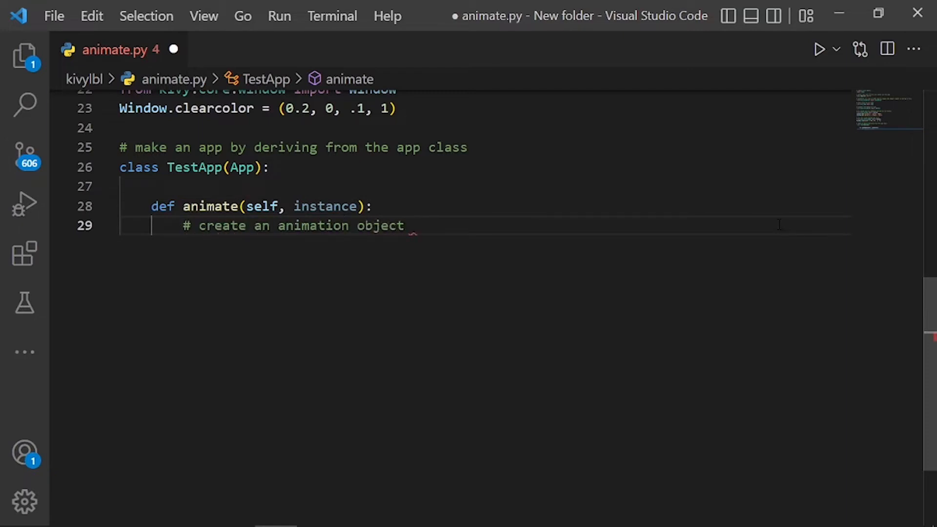
text(,this object coul)
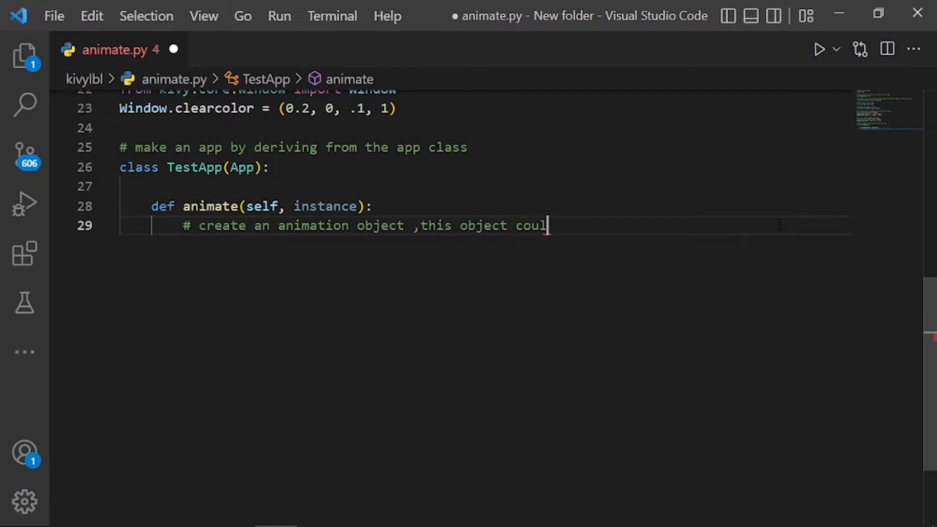
text(d be stored and reused each call o)
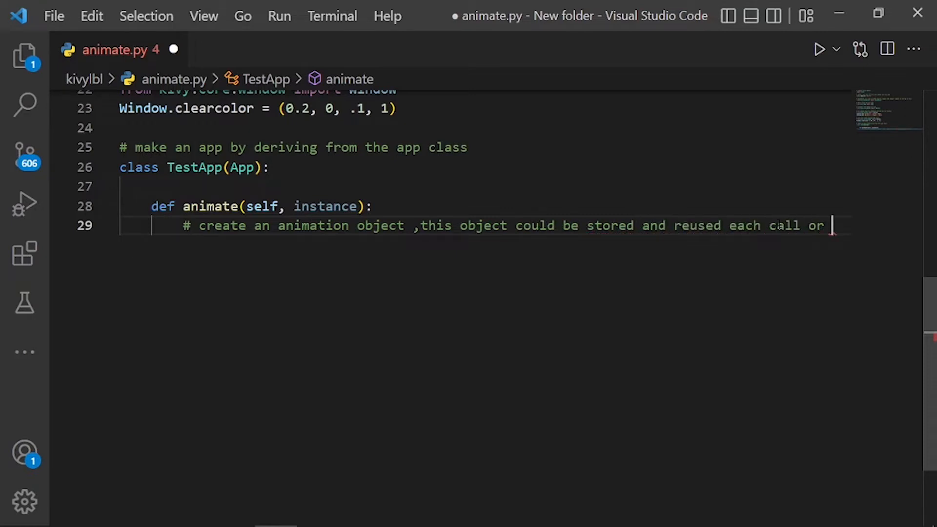
text(reused across diffrent widgets.)
text(#)
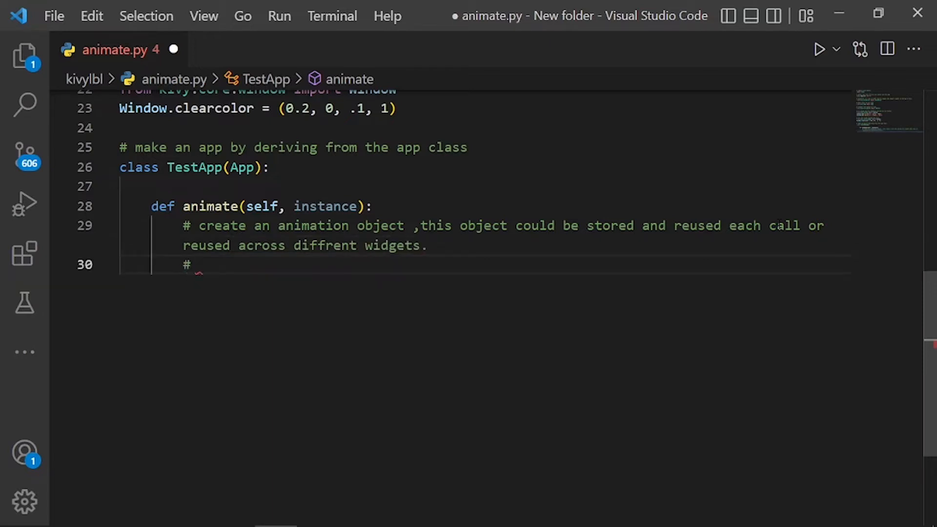
text(+- is a sequ)
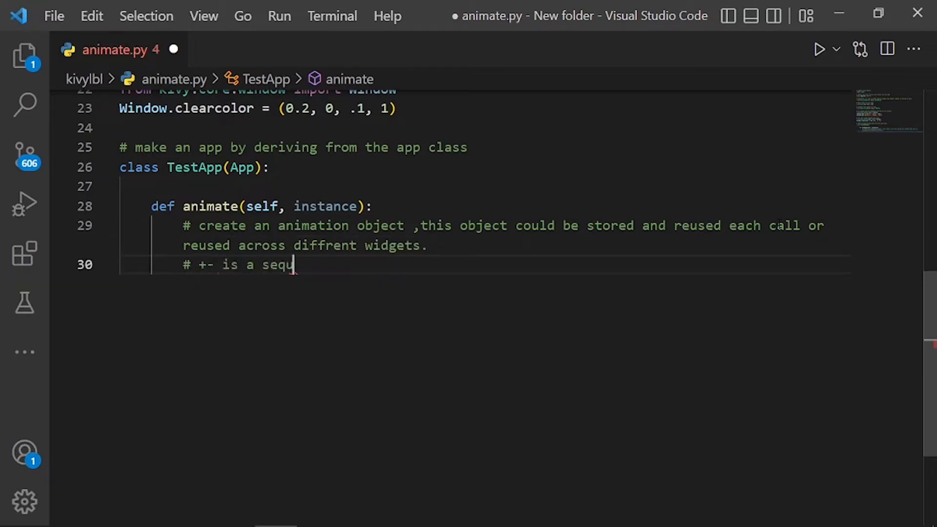
text(ential step, while &= is a)
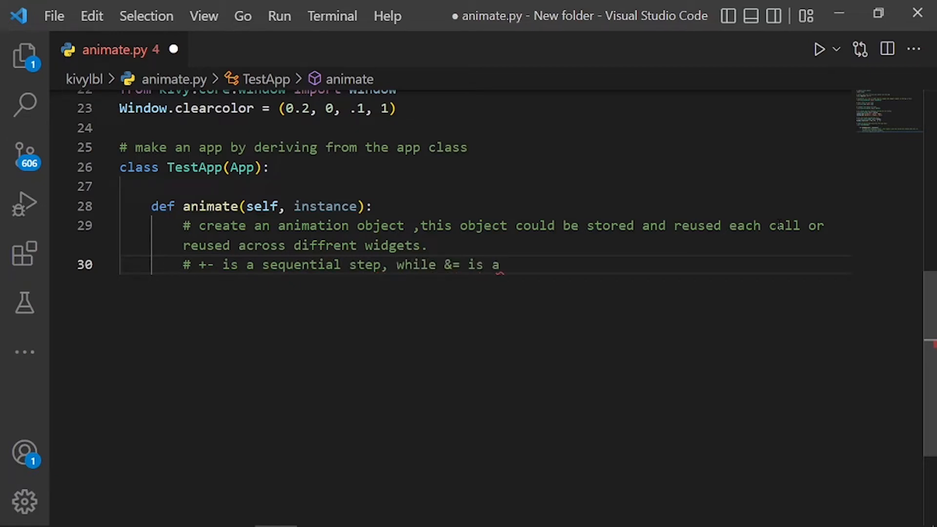
text(in parrallel)
text(animation)
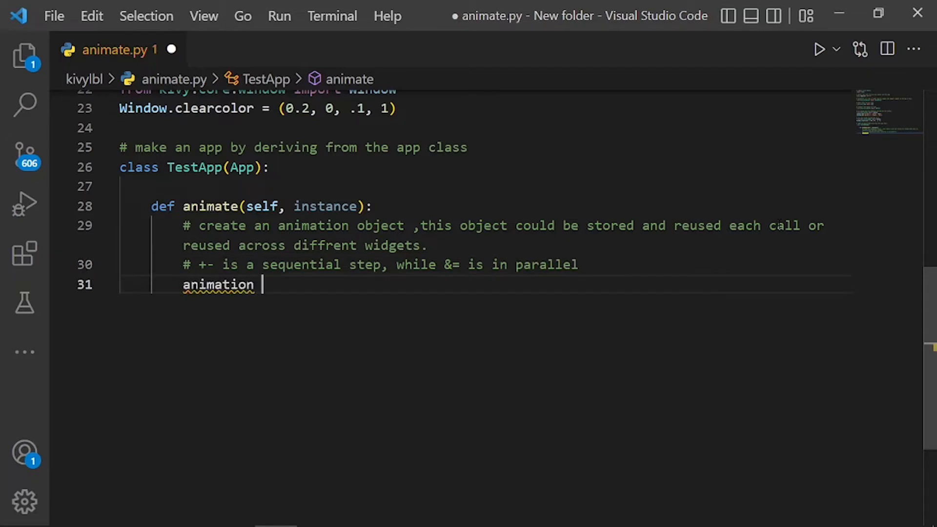
Step: Chain Animation(pos=...) steps with += and &= size animations, including pos (200, 100) with an 'out' transition
text(= Animation(pos = (100, 100), t = 'out_bounce)
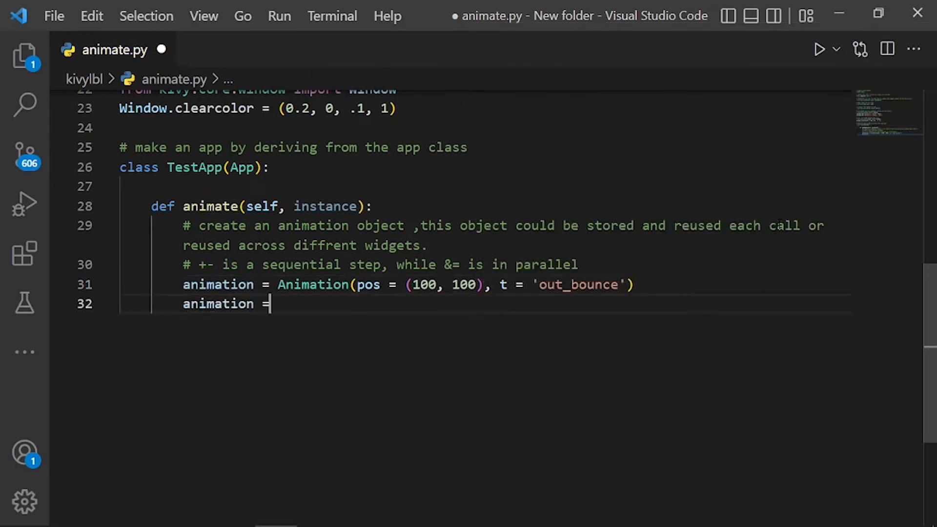
text(Animation(pos =)
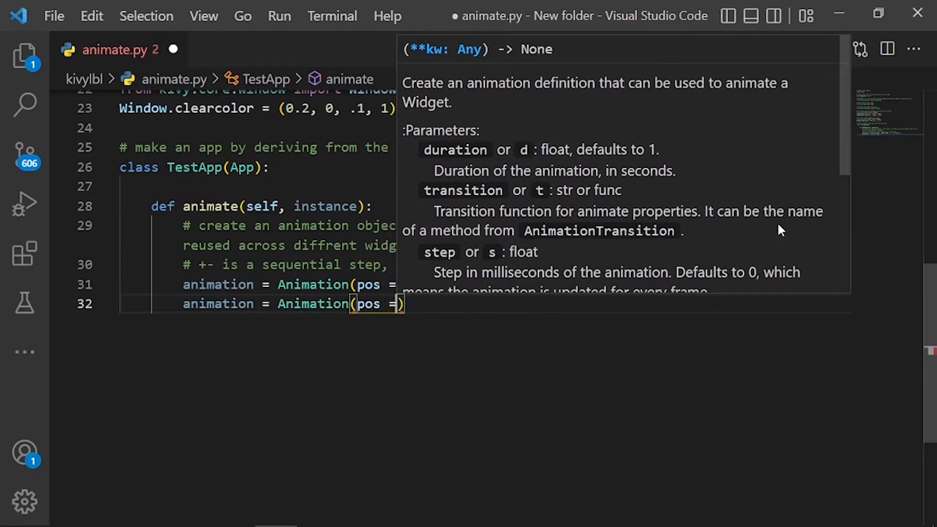
text(200, 100)
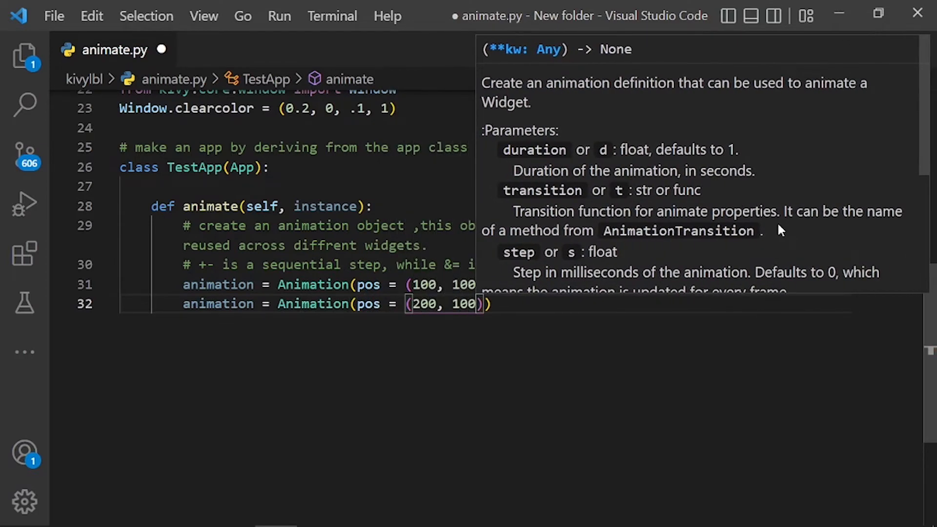
text(, t = 'out')
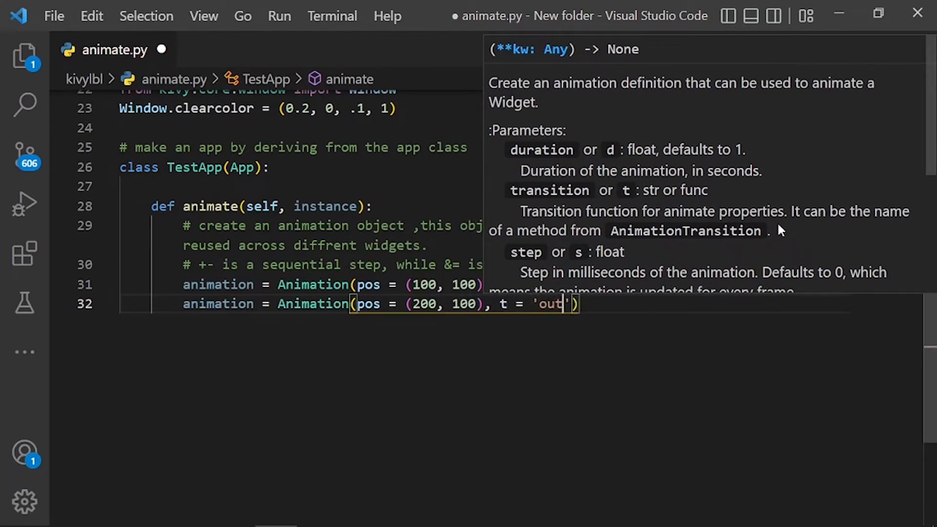
text(anima)
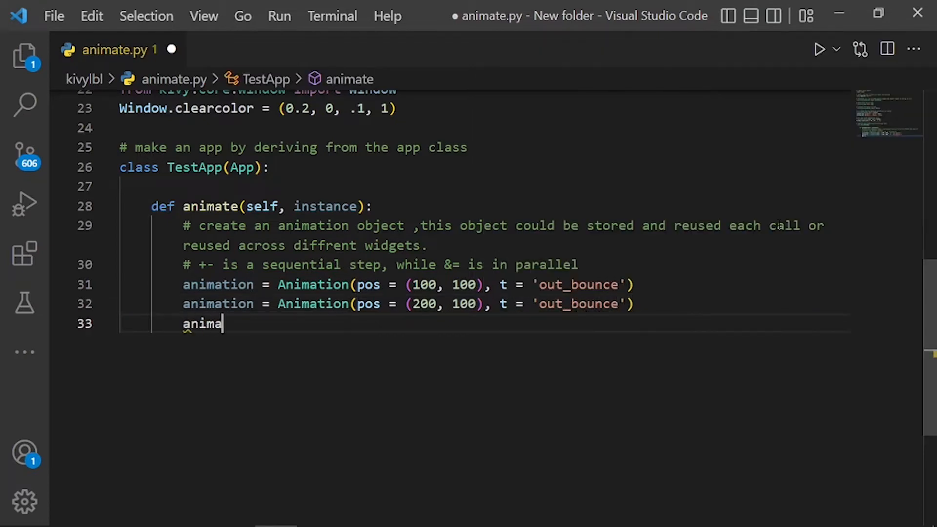
text(animation &= Animation(size = ))
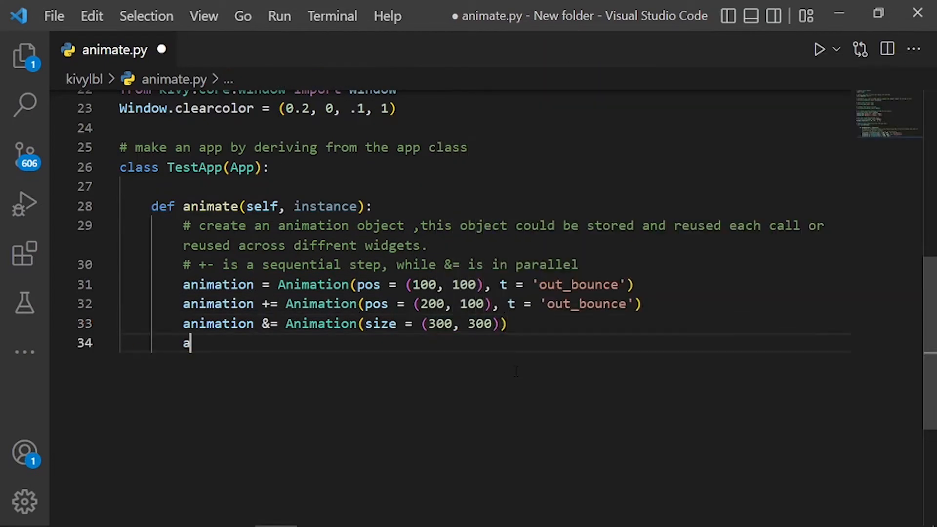
text(nimation += Animation(size = (100,)
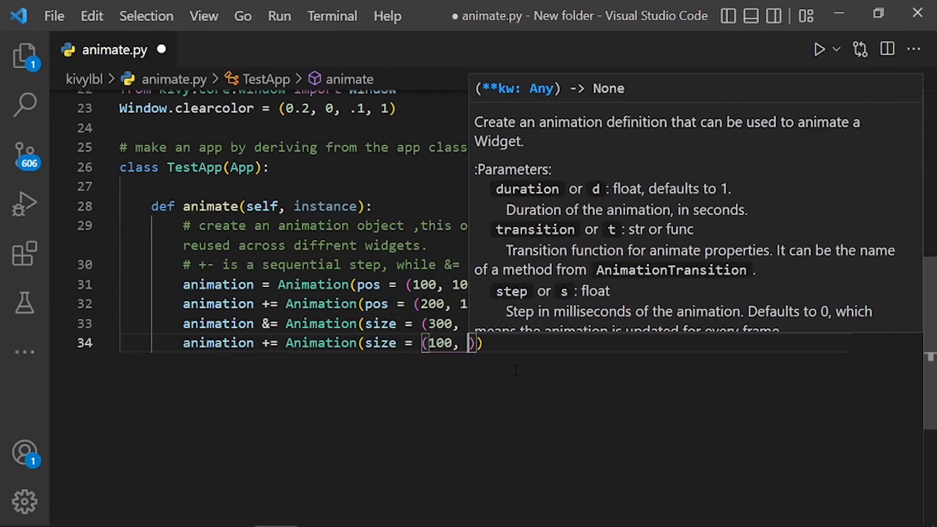
Step: Comment on applying the animation over the default click colour change and call animation.start(instance)
text(# appl)
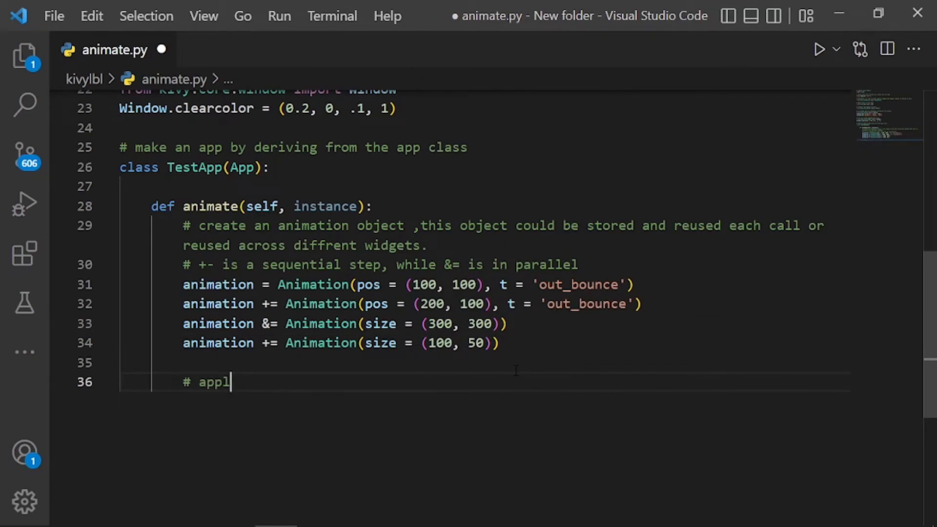
text(y the animation on the button, passed in the "instance" argumen)
text(# notice)
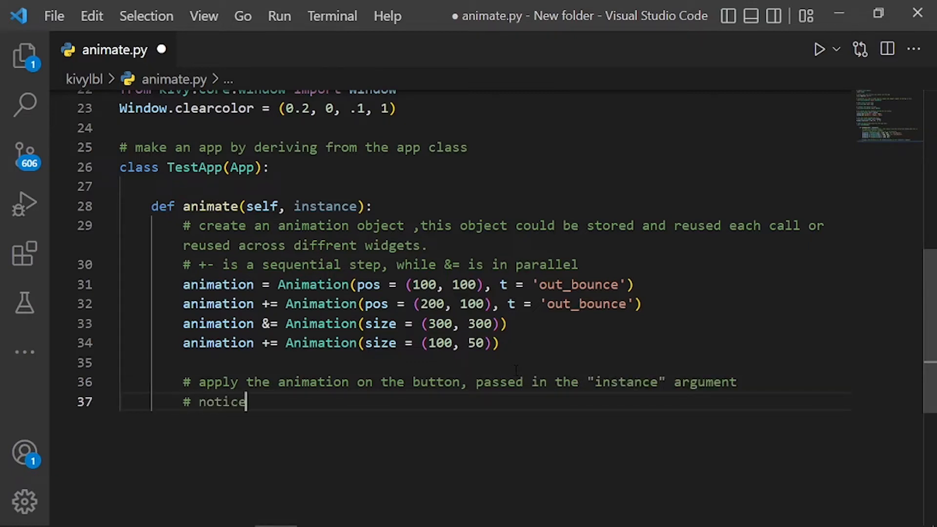
text(that default 'click' animation ()
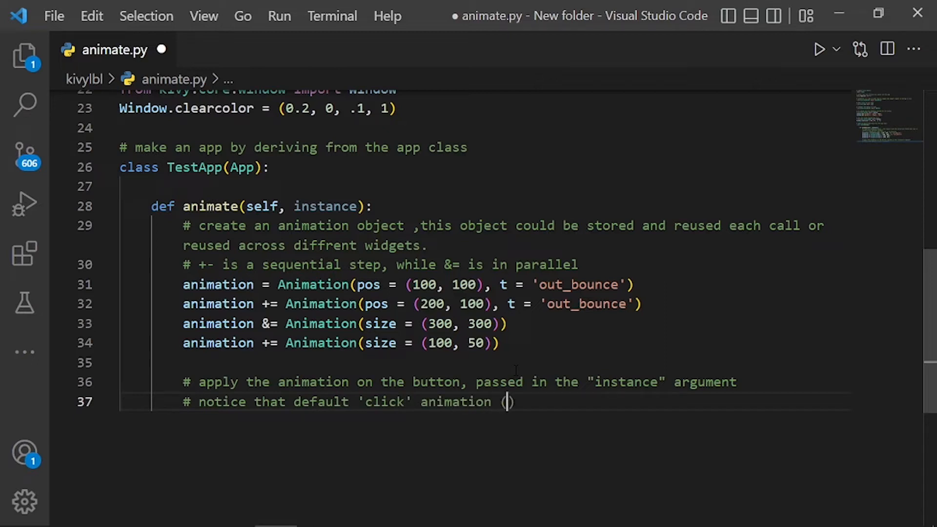
text(changing the button)
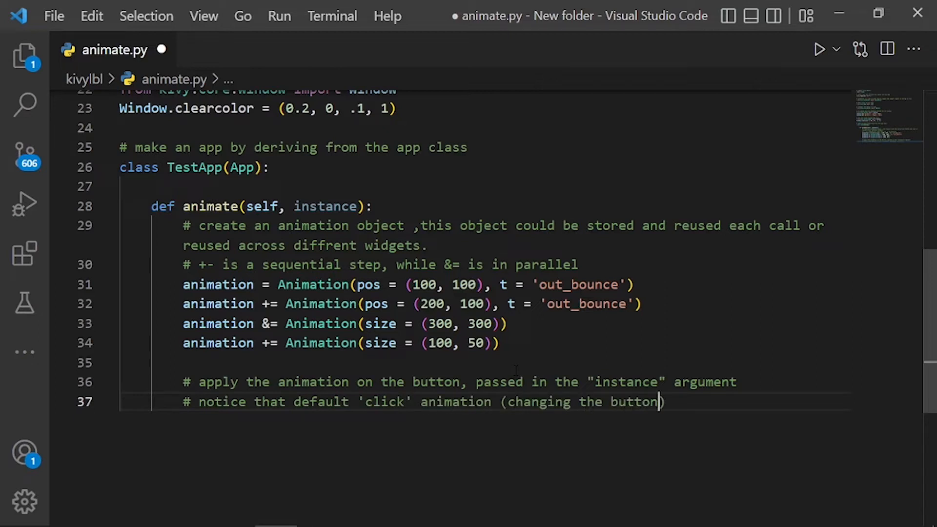
text(color while the)
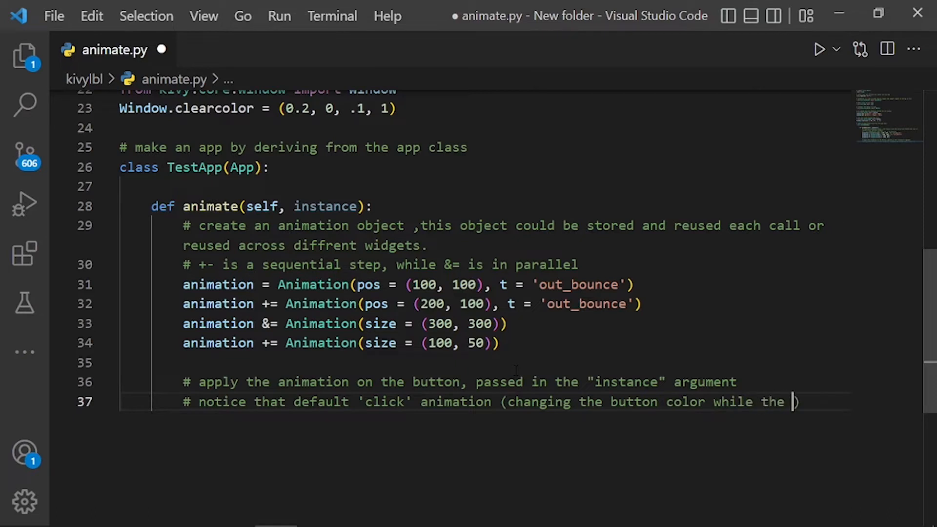
text(mouse is down))
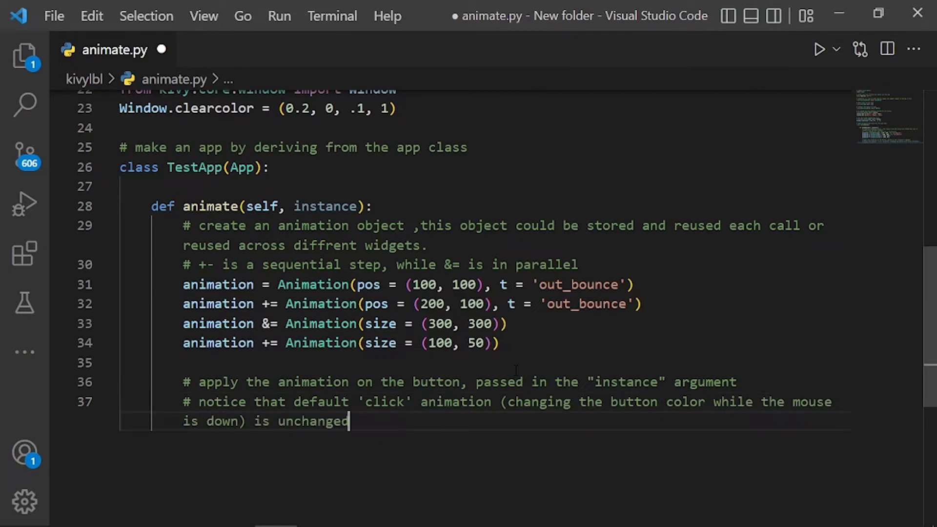
text(animation.start())
text(def build(self):)
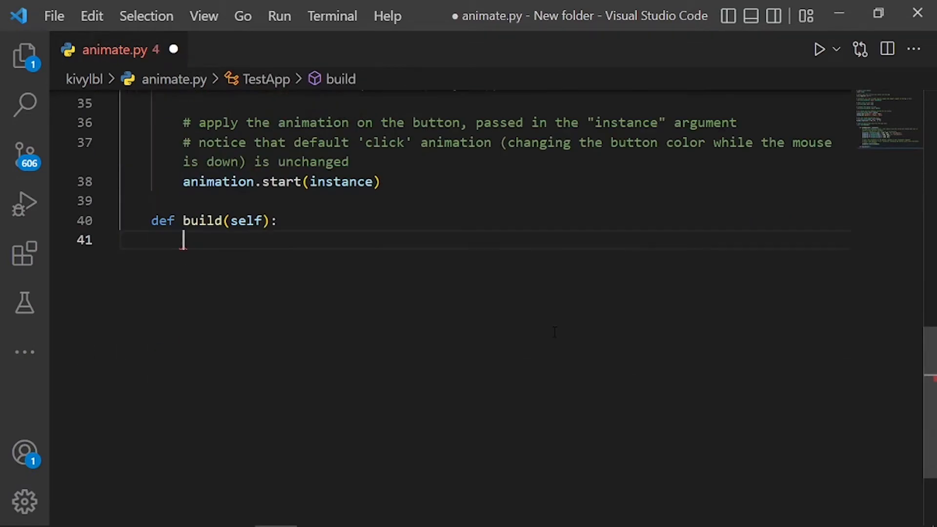
Step: Comment that build creates a button with the animate() method attached as its on_press handler
text(# create a but)
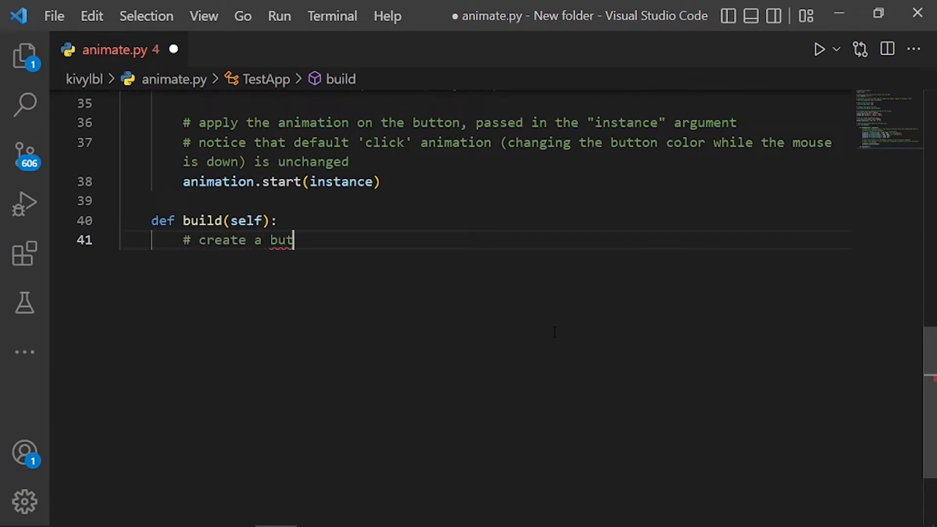
text(ton, and attach)
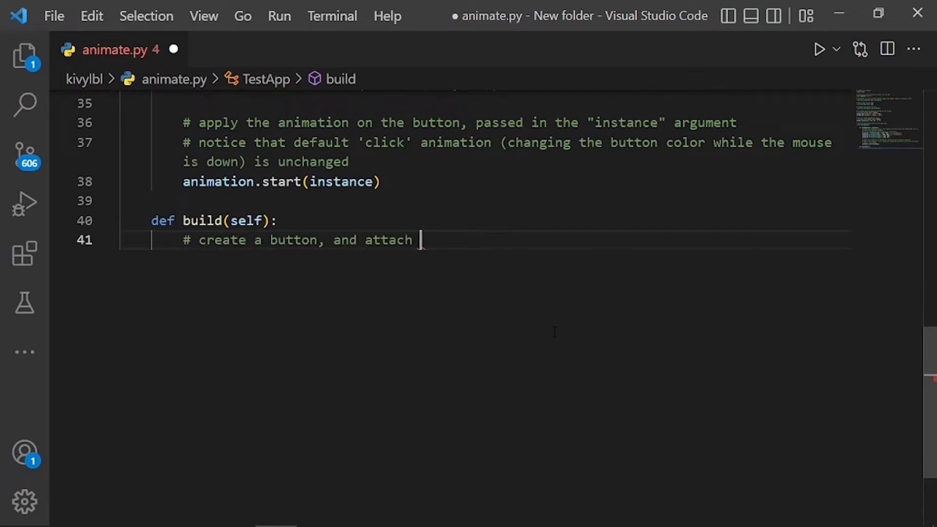
text(animate() method)
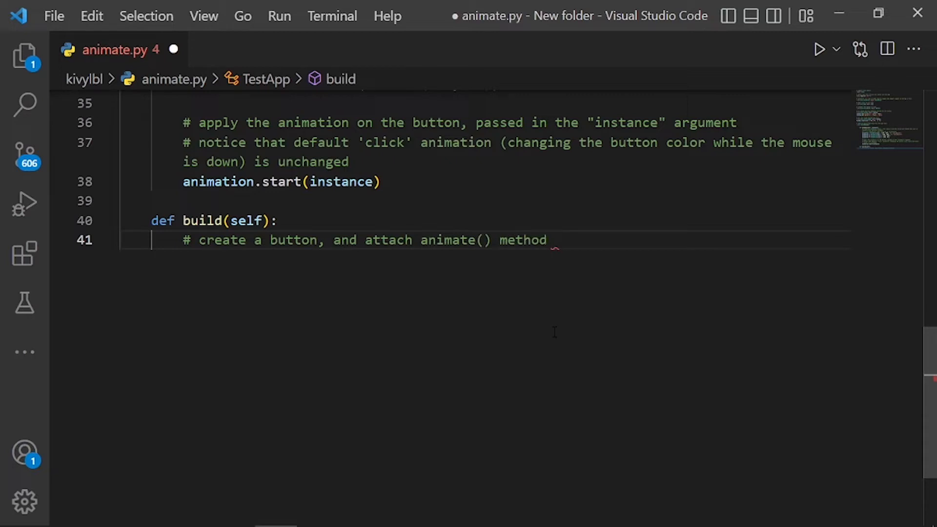
text(as on_press handler)
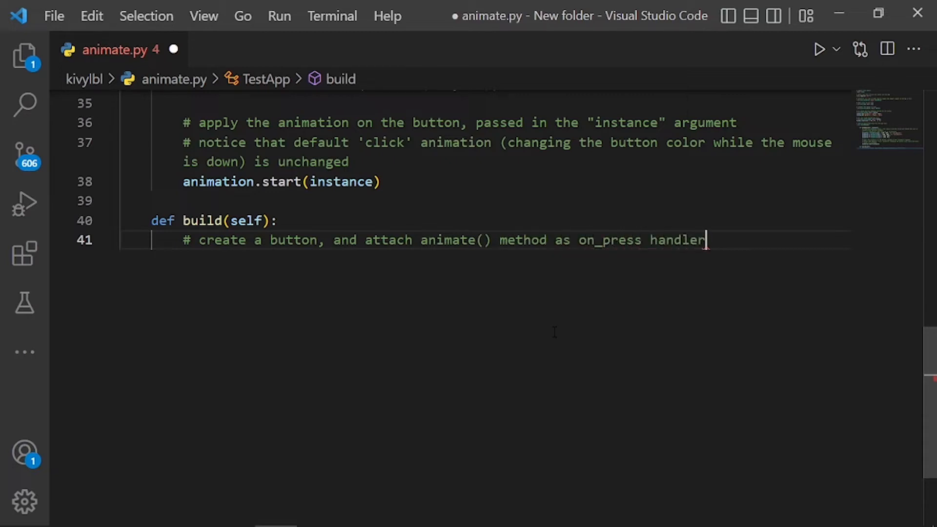
Step: Create button = Button(size_hint=(None, None), text='plop', background_color=(0, 1, .5...)
text(button =)
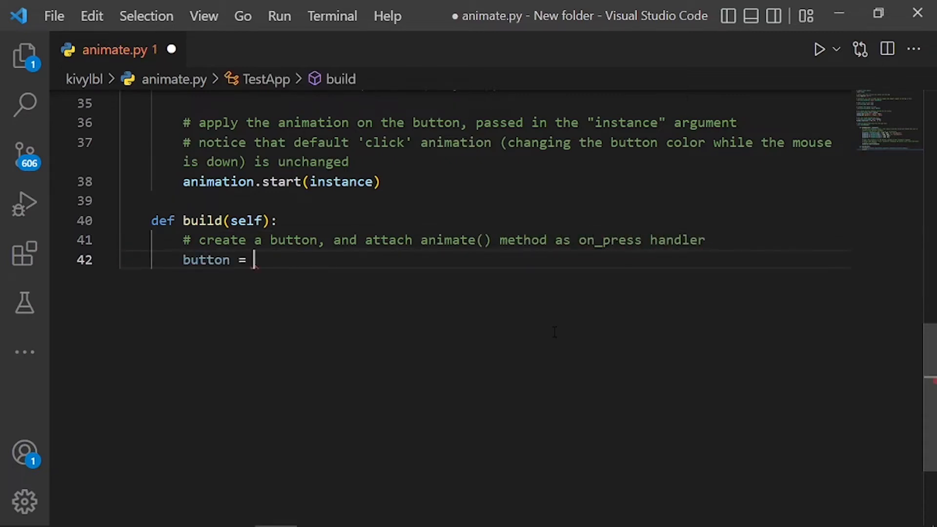
text(Button)
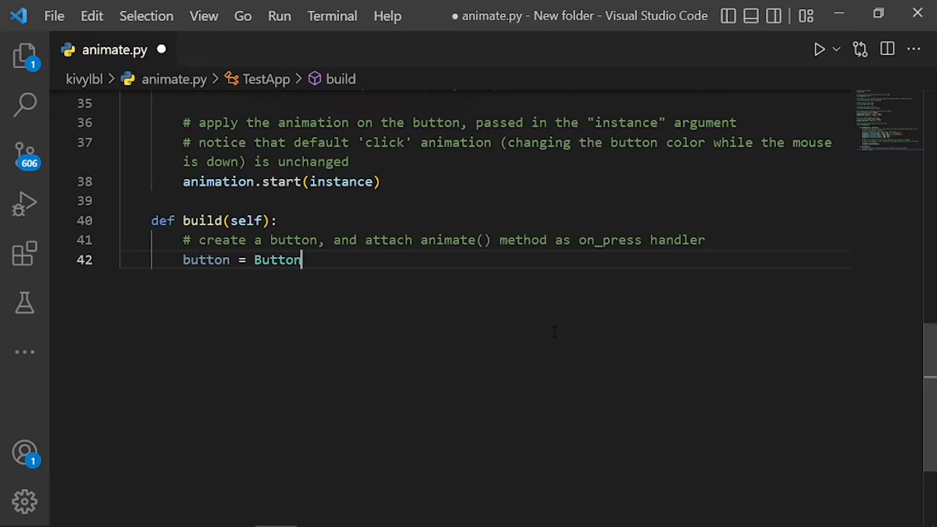
text((size_hint = ())
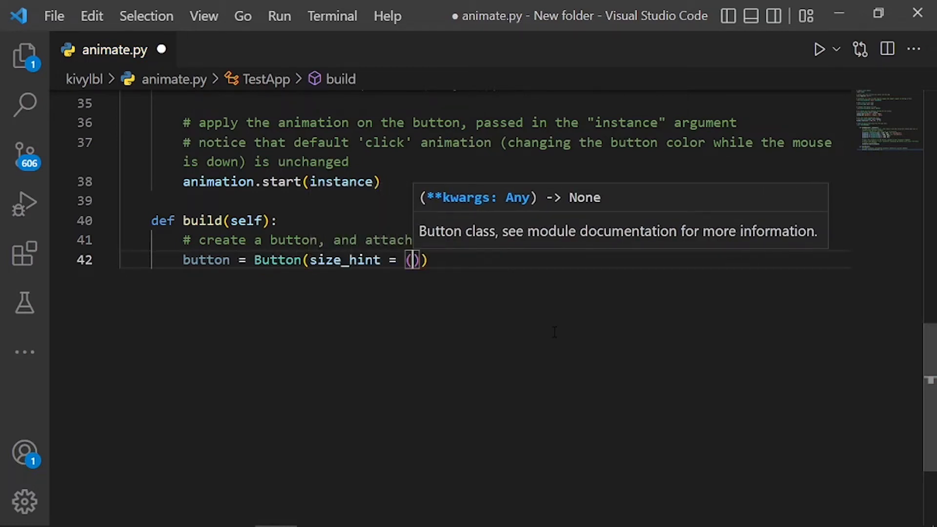
text(None, None)
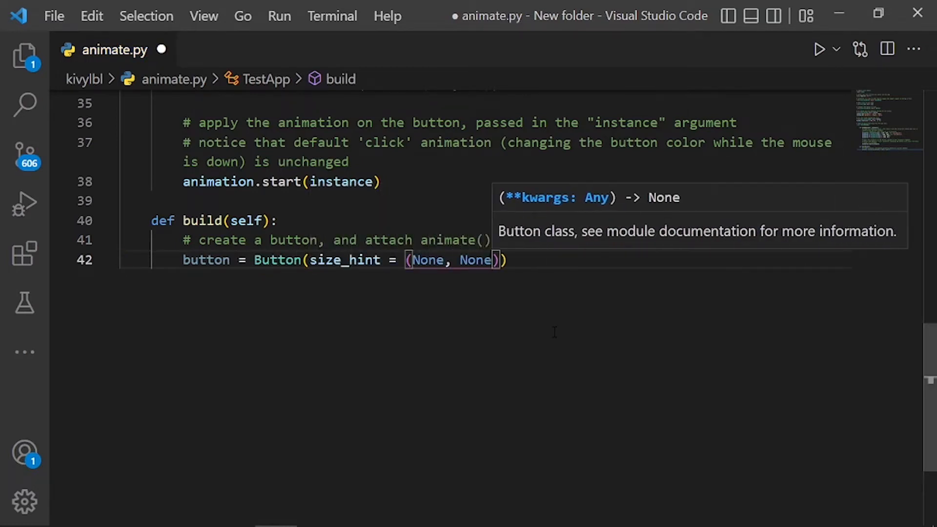
text(, text = 'plop')
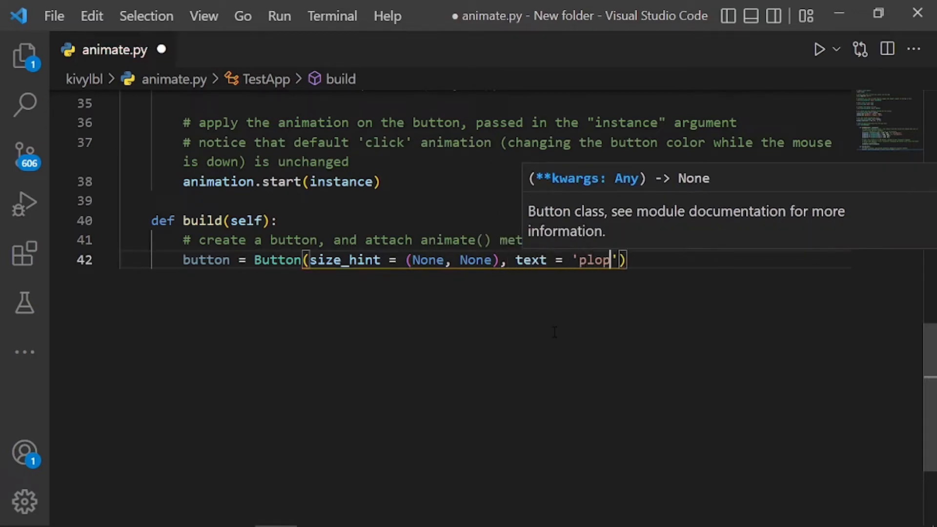
text(, background)
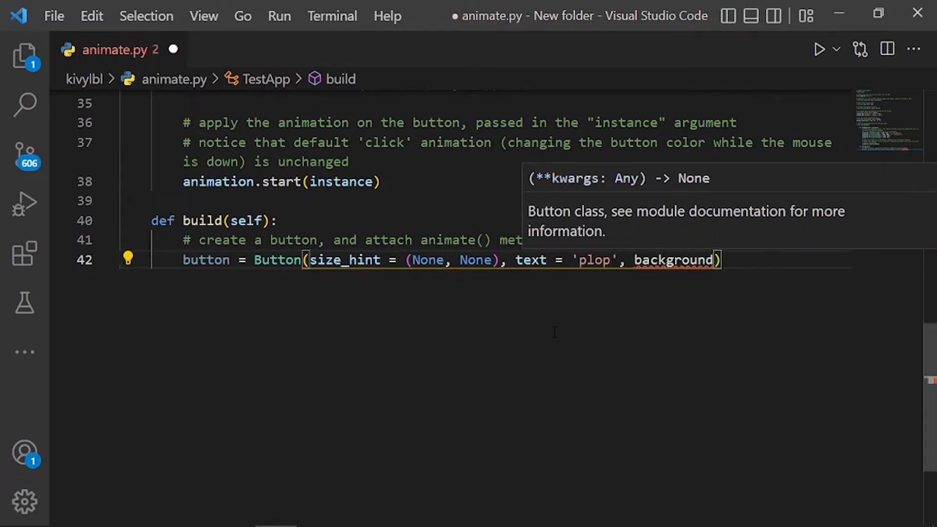
text(_color = ()
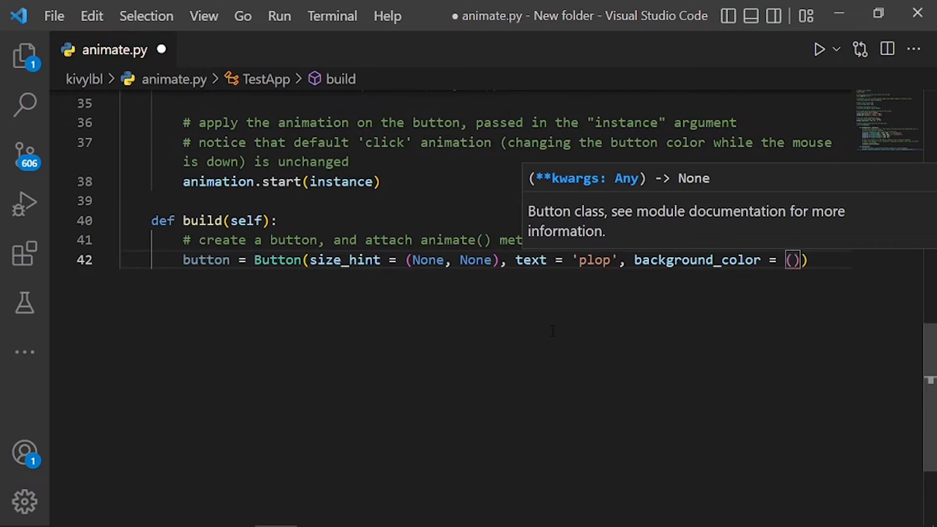
text(0, 1, 50)
text(return button)
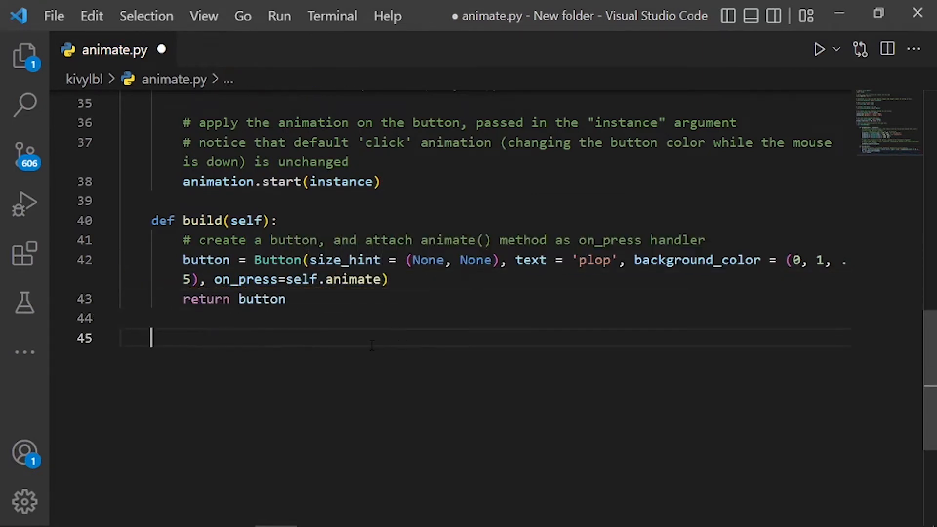
Step: Add the '# run the app' block: if __name__ == '__main__': TestApp().run()
text(# run the app)
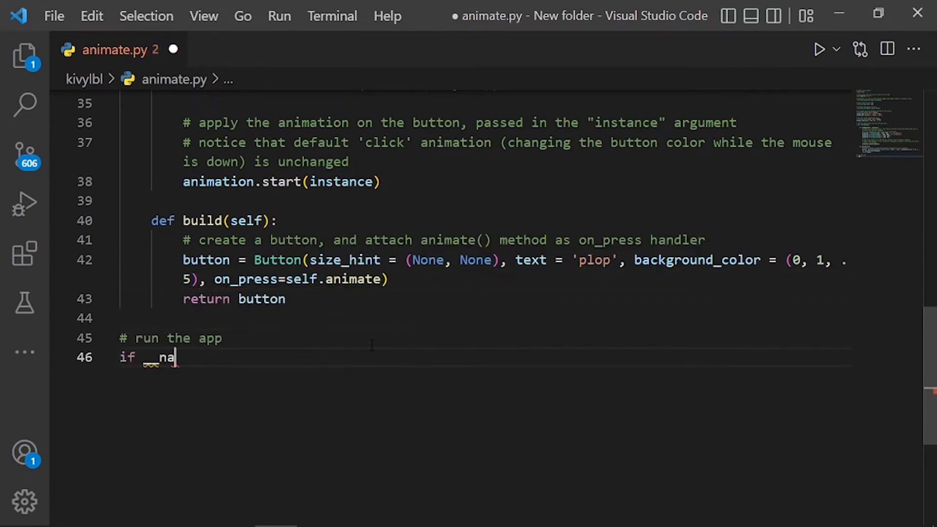
text(me__ == '__main__')
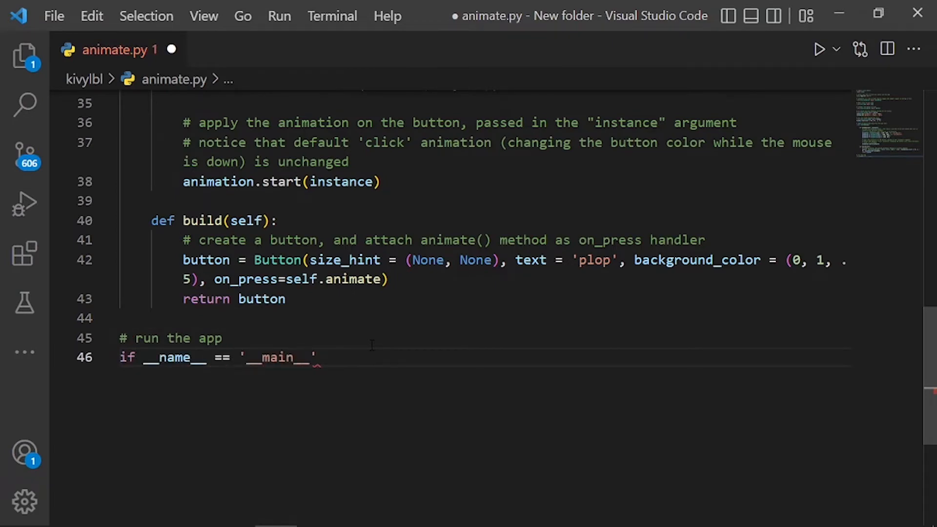
text(TestApp().run)
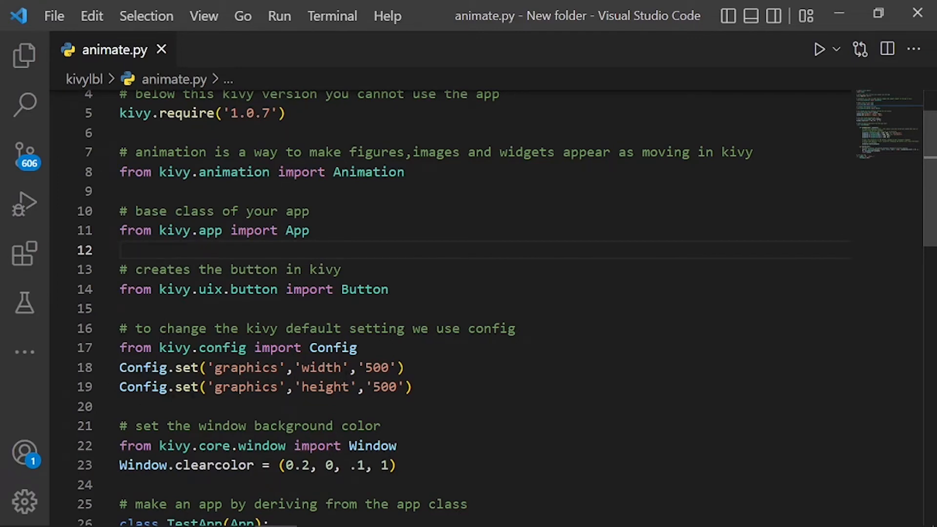
Step: Scroll through the finished animate.py and run it with the Run Python File button
scroll(down, 3)
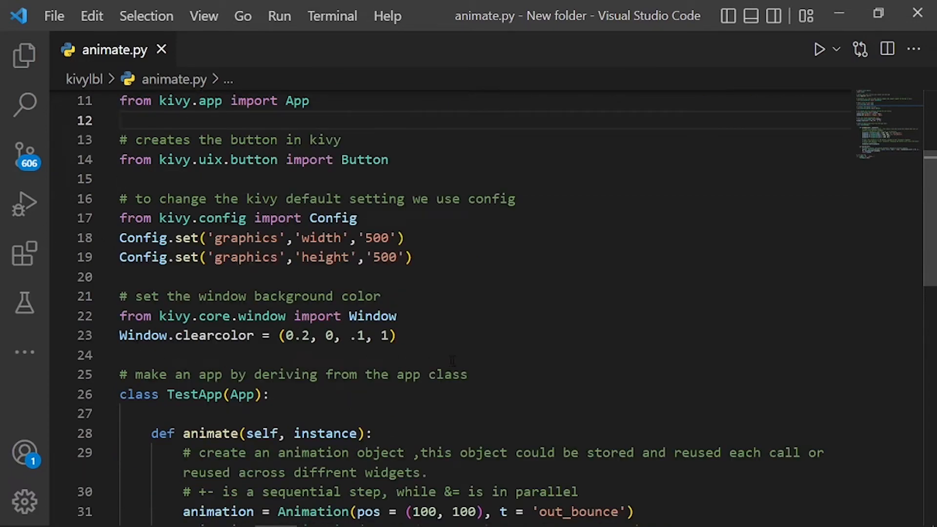
scroll(down, 3)
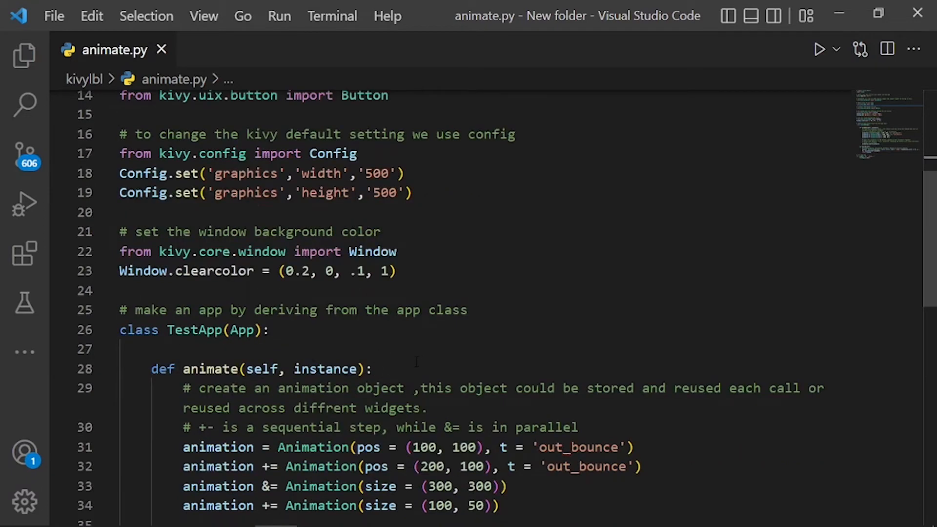
scroll(down, 3)
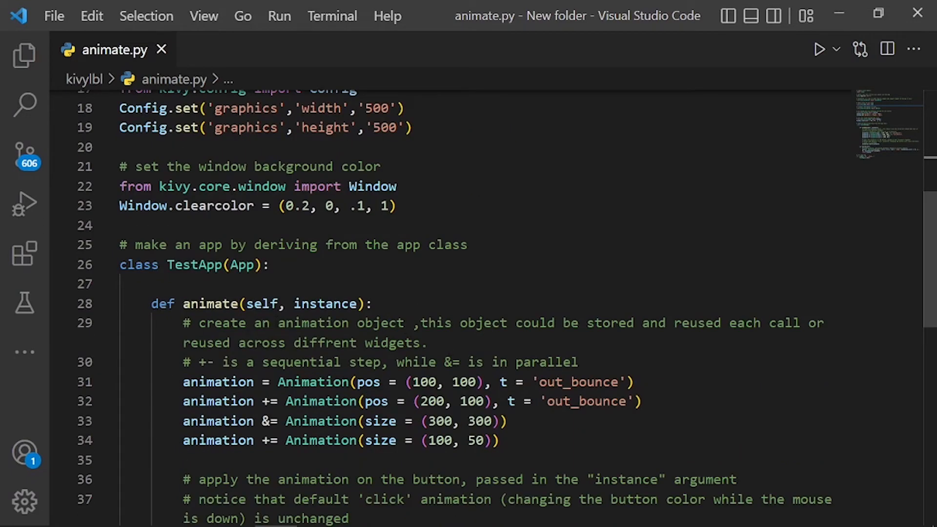
mouse_move(904, 321)
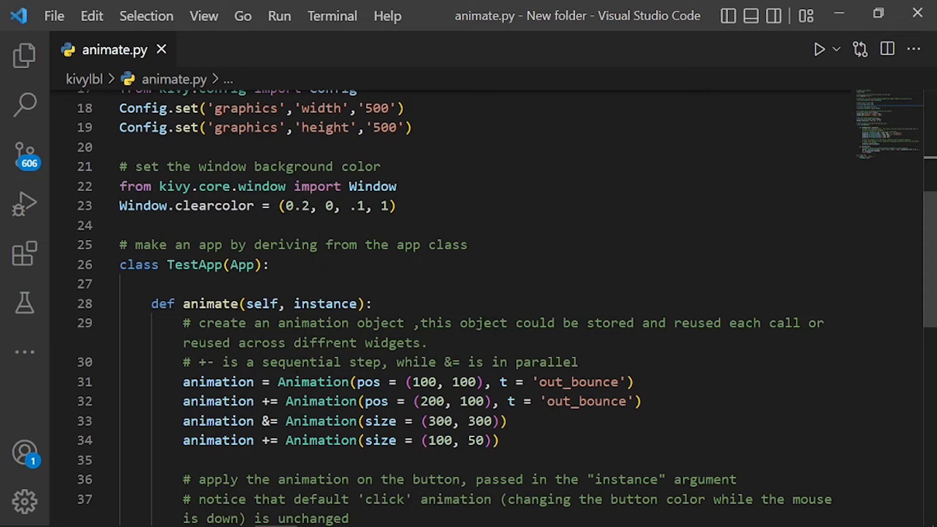
scroll(down, 3)
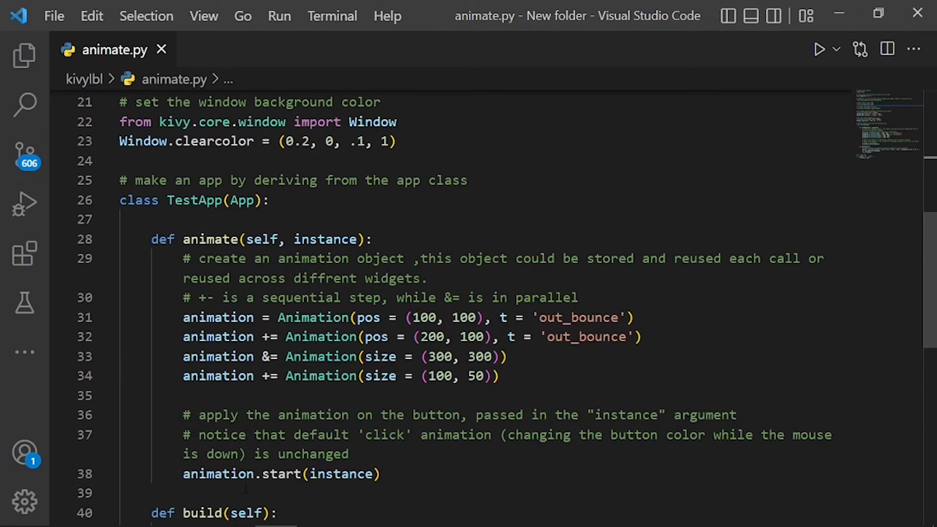
scroll(down, 3)
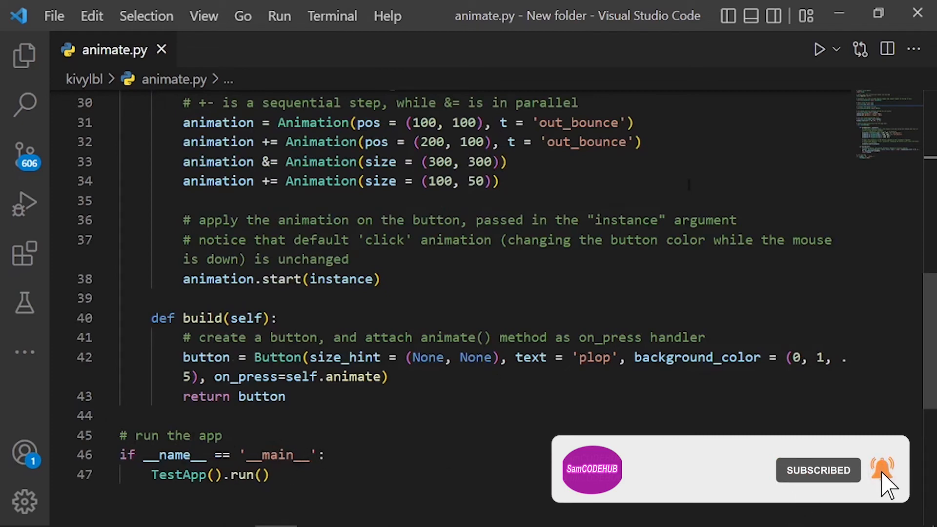
click(821, 48)
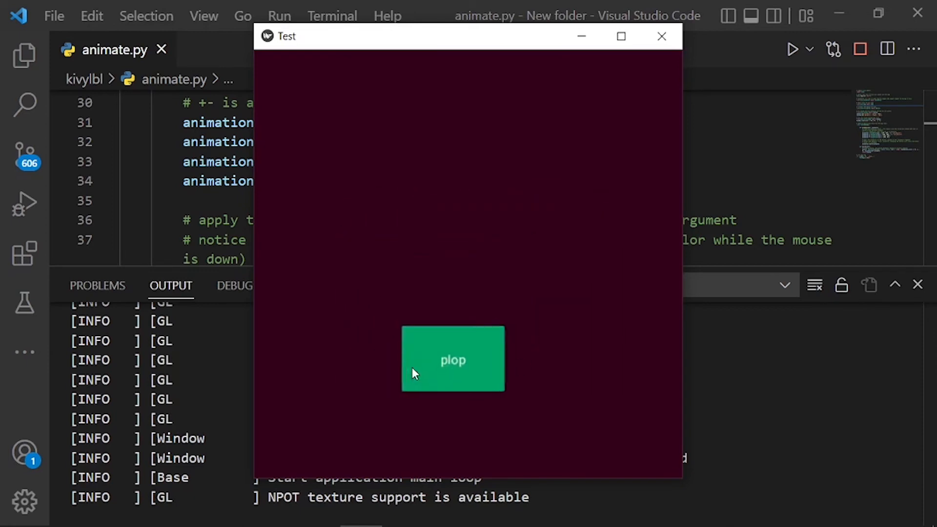
Step: Press plop repeatedly to watch the button bounce, move and resize in the Test window
click(452, 360)
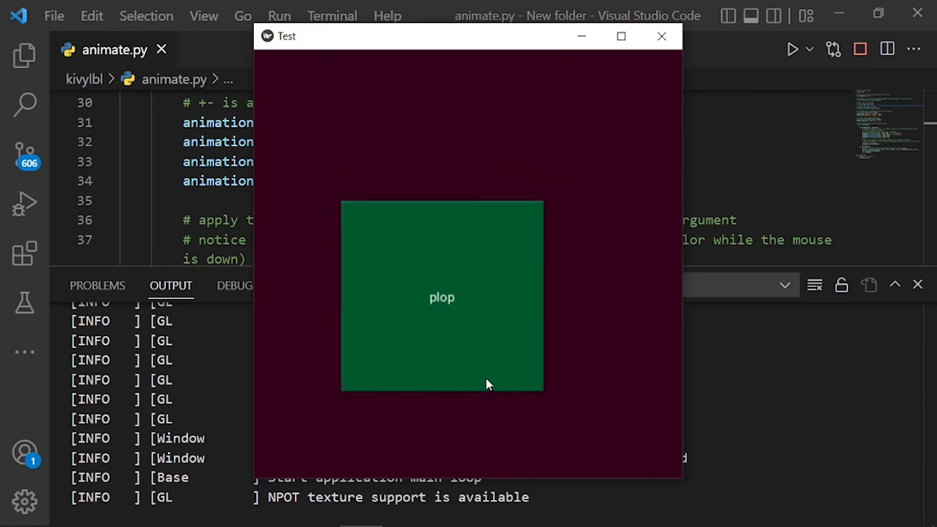
click(487, 384)
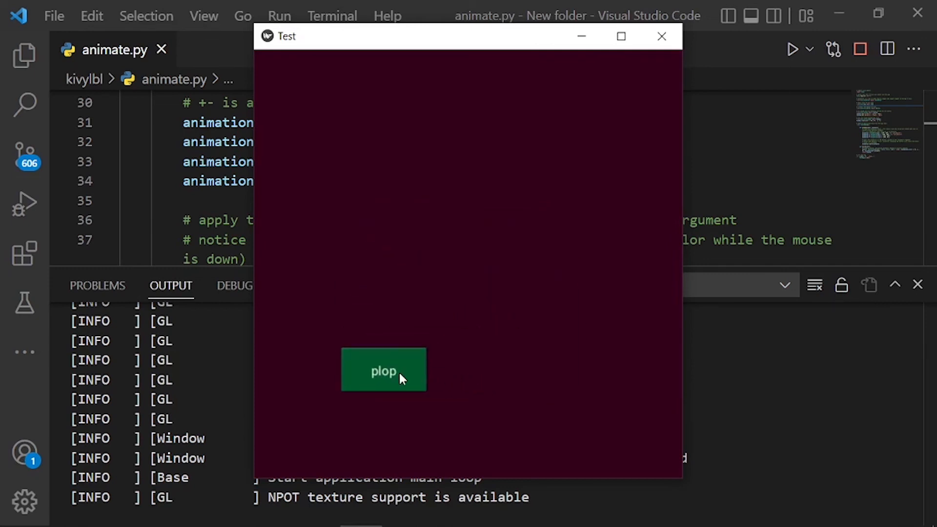
drag(384, 369, 467, 369)
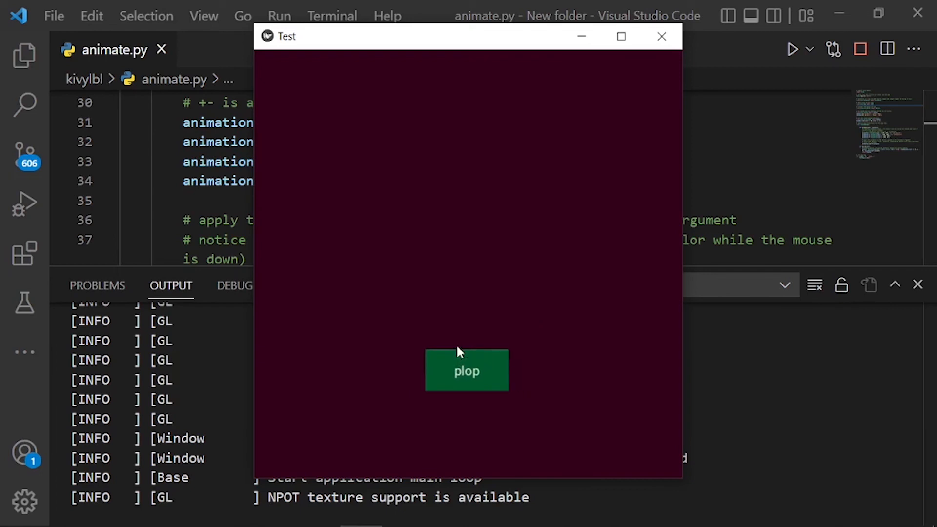
click(467, 371)
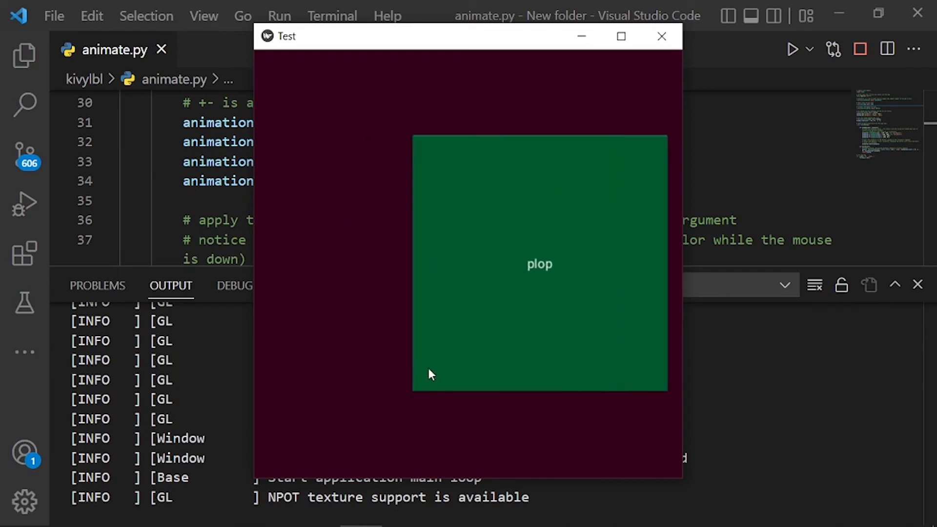